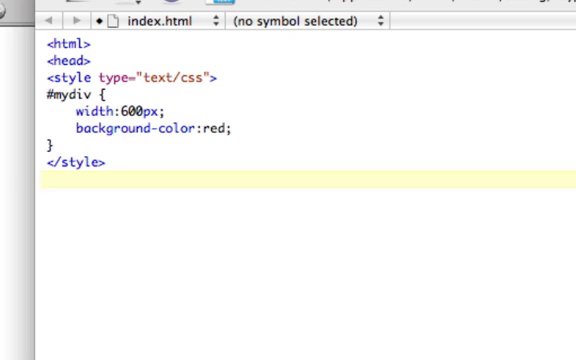
# - After </style>, add </head>, an empty <body></body> and a closing </html> tag
pyautogui.write('</head')
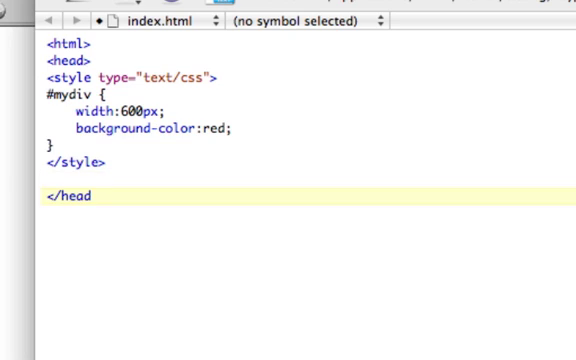
pyautogui.write('<body>')
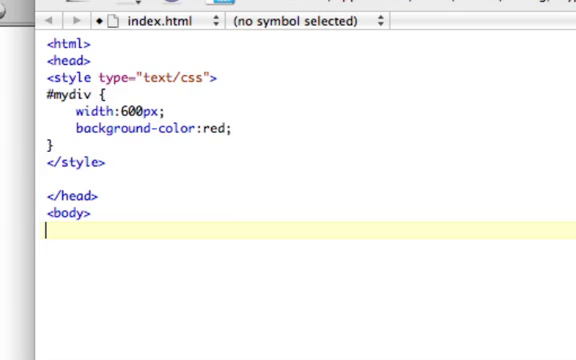
pyautogui.write('</body>')
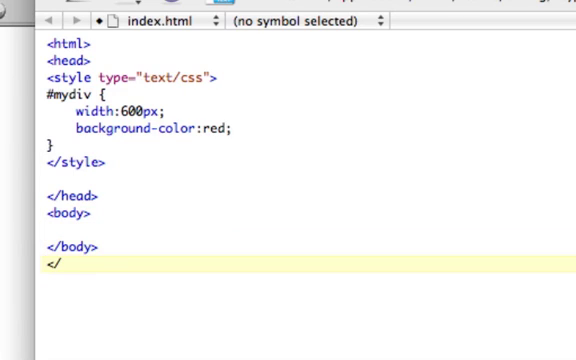
pyautogui.write('html>')
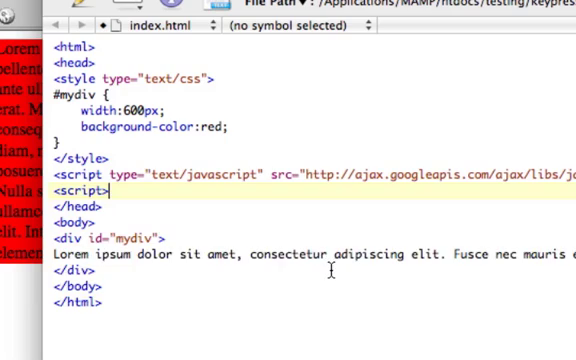
# - Close the second script tag and type the $(document).ready(function() { wrapper inside it
pyautogui.write('</script>')
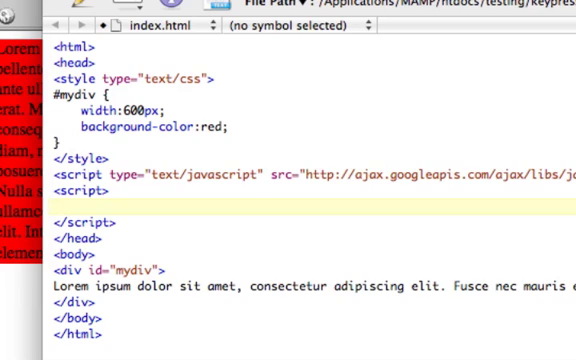
pyautogui.write('$(document')
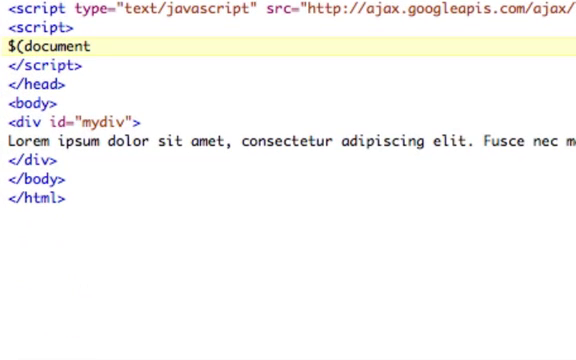
pyautogui.write(').ready')
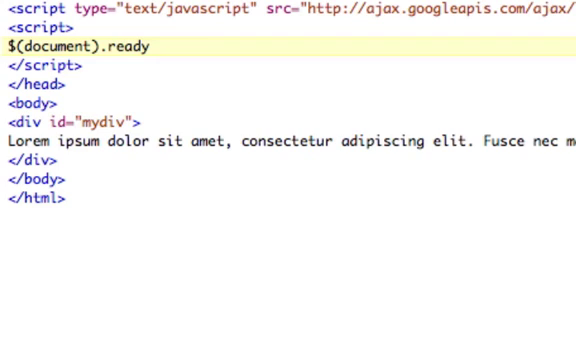
pyautogui.write('(function() {')
pyautogui.write('});')
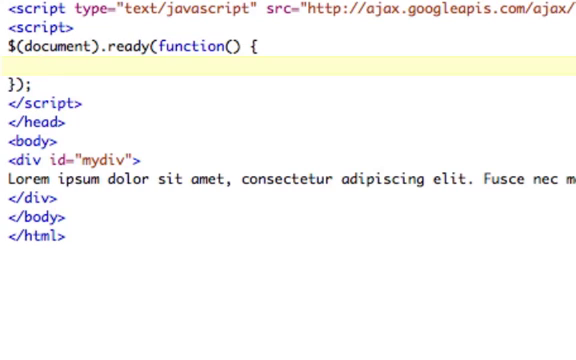
# - Inside the ready function, start a $(document).keyup(function(objEvent) handler
pyautogui.write('$(doc')
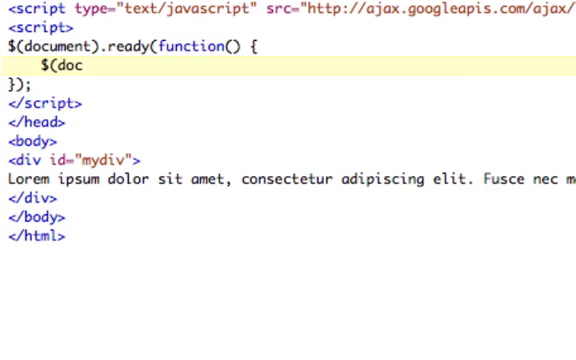
pyautogui.write('ument).')
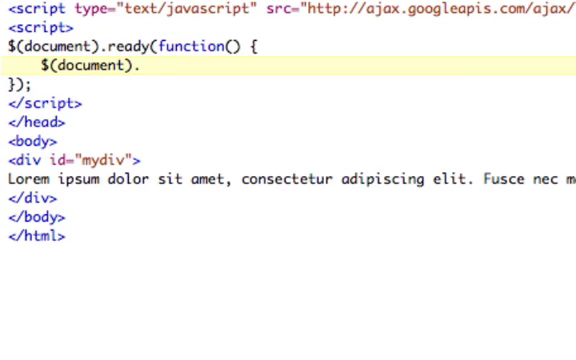
pyautogui.write('key')
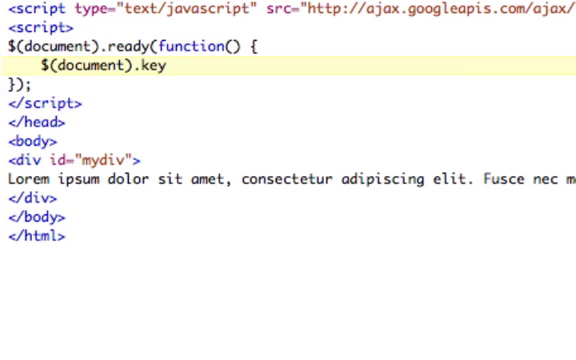
pyautogui.write('up(function(')
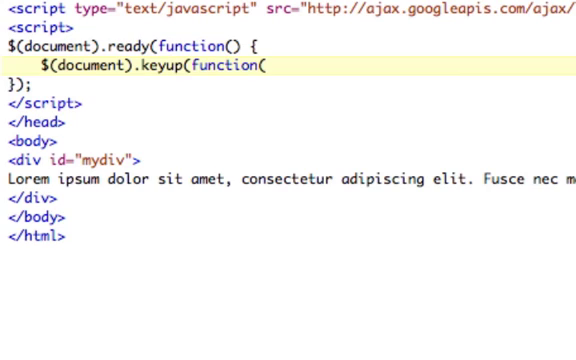
pyautogui.write('obj')
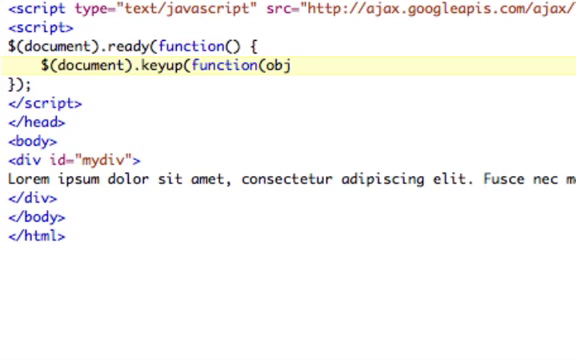
pyautogui.write('Event) {')
pyautogui.write('});')
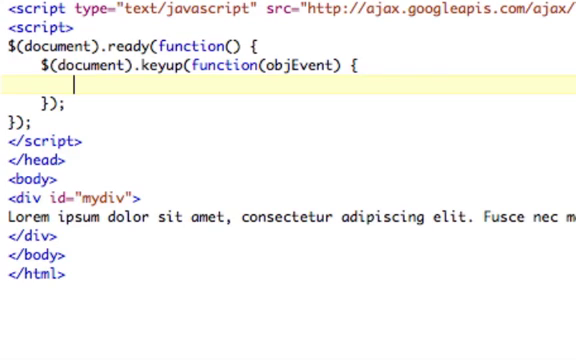
# - Erase a first attempt and draft objEvent == null event.keyCode, placing the cursor before objEvent
pyautogui.write('obj')
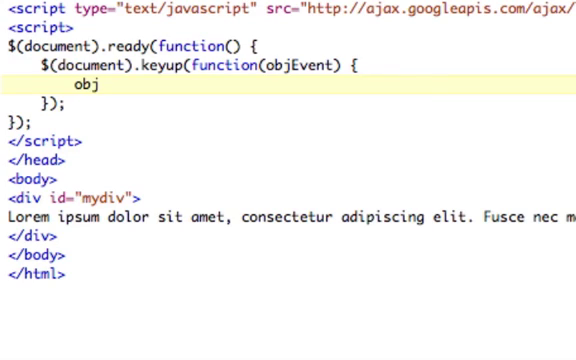
pyautogui.write('Event')
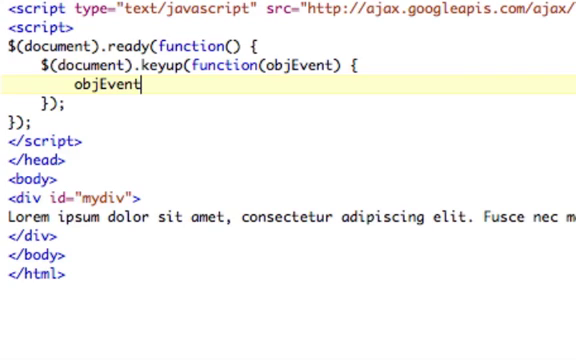
pyautogui.write('.')
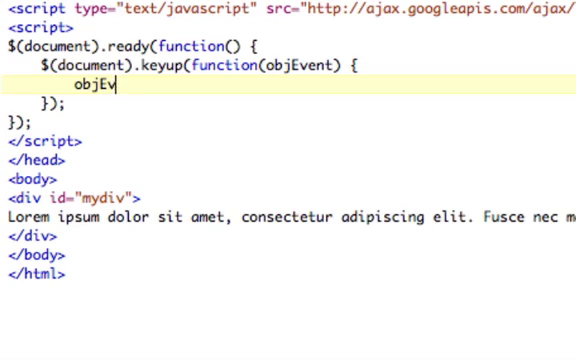
pyautogui.press('Backspace')
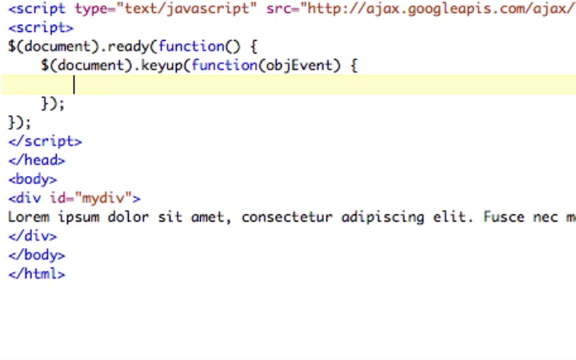
pyautogui.write('ev')
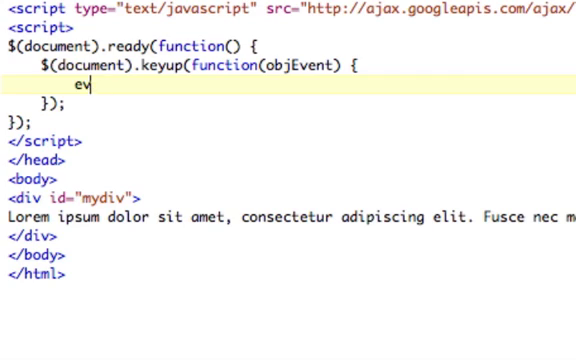
pyautogui.write('obj')
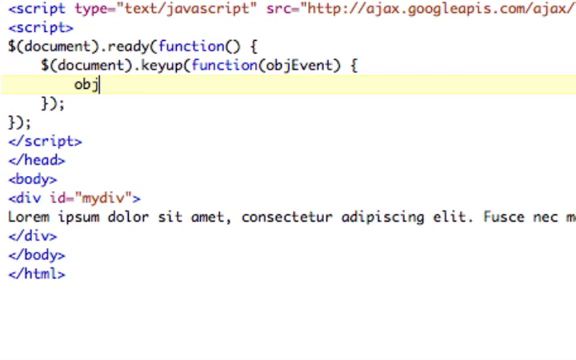
pyautogui.write('Event == N')
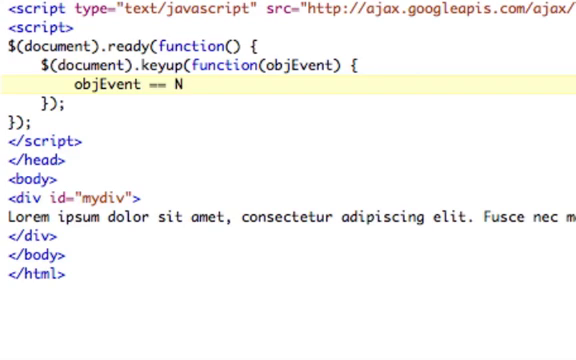
pyautogui.write('ull')
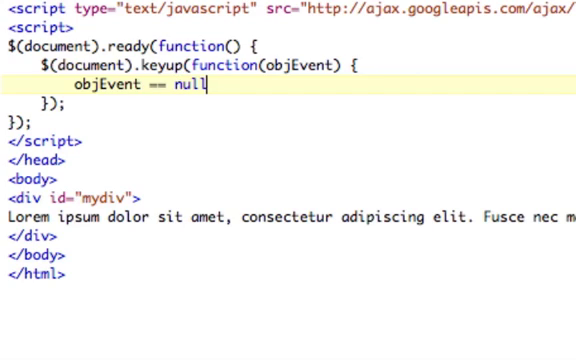
pyautogui.write('event.key')
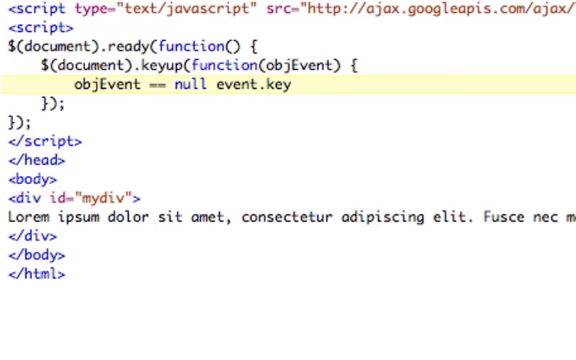
pyautogui.write('Code')
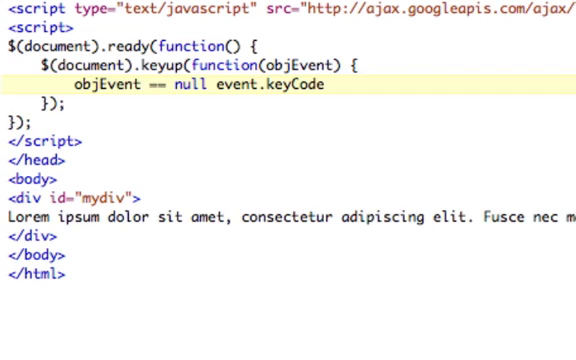
pyautogui.click(328, 86)
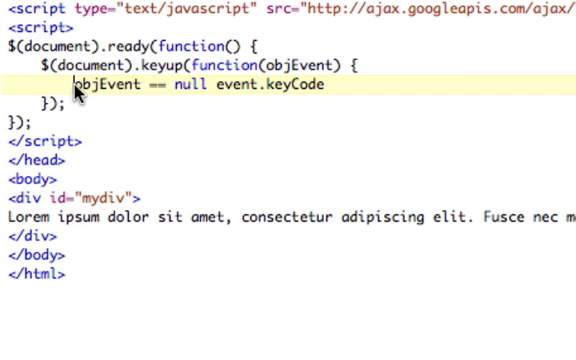
# - Rewrite the draft as if (objEvent == null) keycode = event.keyCode; else objEvent.keyCode;
pyautogui.write('if (')
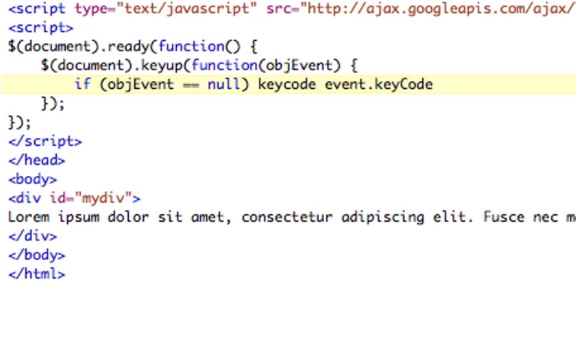
pyautogui.write('=')
pyautogui.write('else')
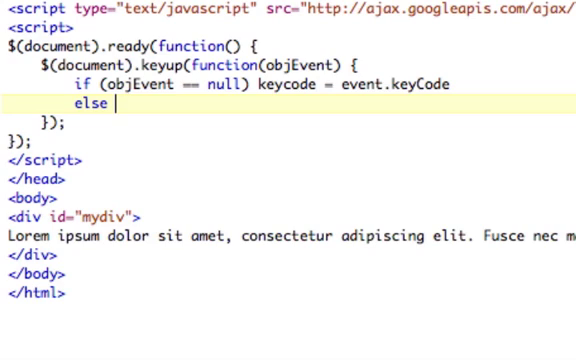
pyautogui.write('objEvent')
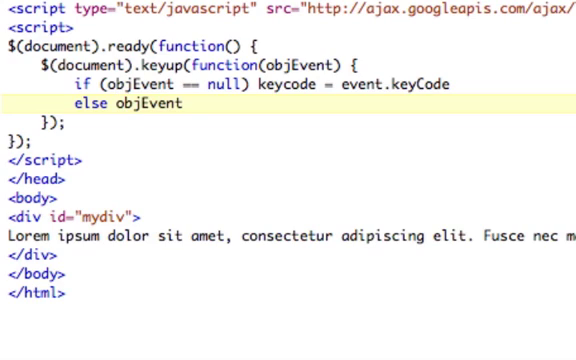
pyautogui.write('.k')
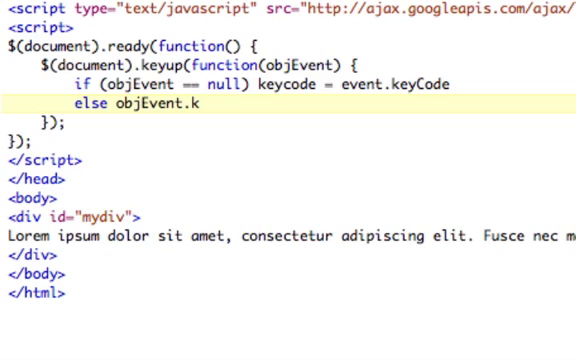
pyautogui.write('eyCode;')
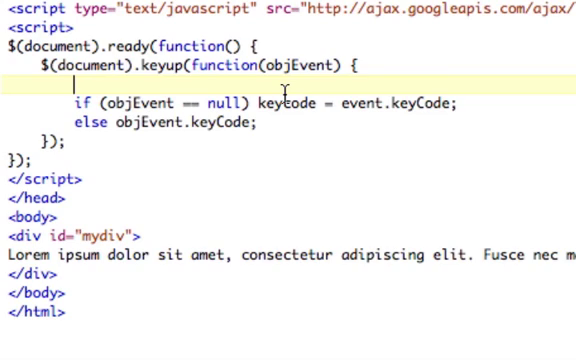
# - Replace the if/else with objEvent ? keycode = objEvent.keyCode : keycode = event.keyCode;
pyautogui.write('obj')
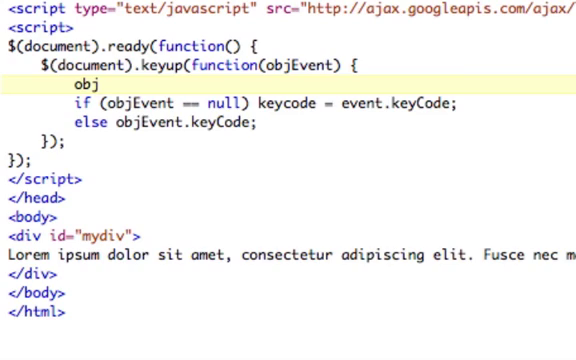
pyautogui.write('Event')
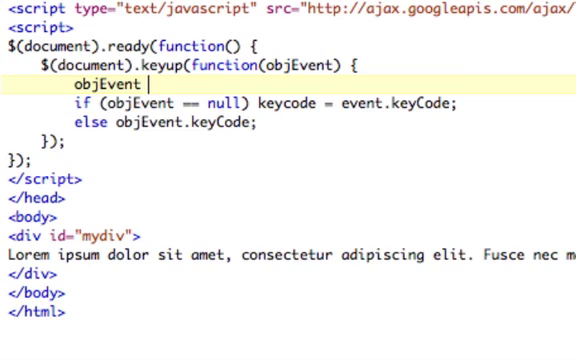
pyautogui.write('?')
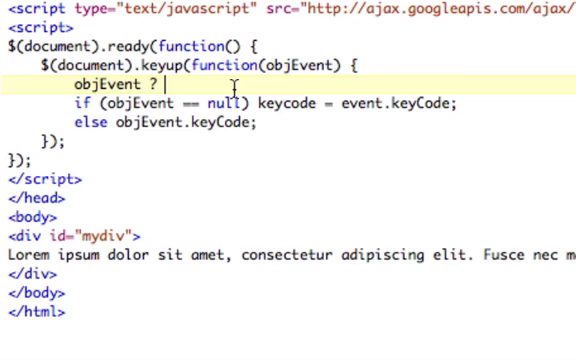
pyautogui.write('keycode')
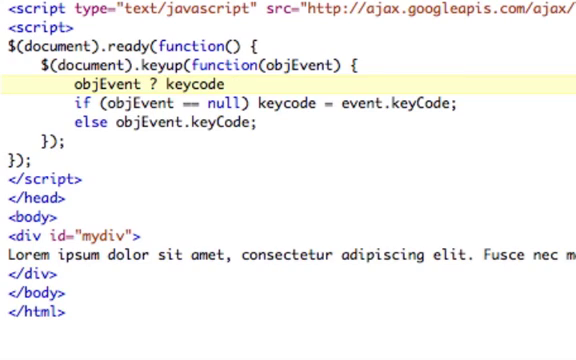
pyautogui.write('= objEvent.keyCode')
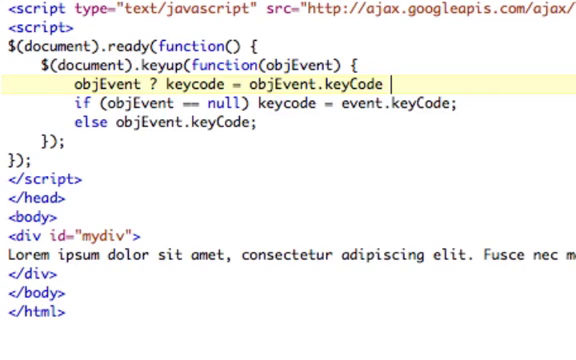
pyautogui.write(': keycode = event.keyCode')
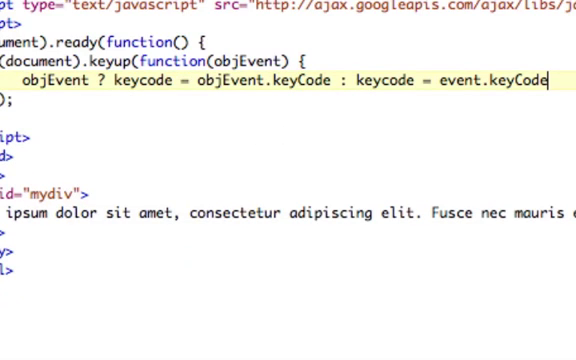
pyautogui.write(';')
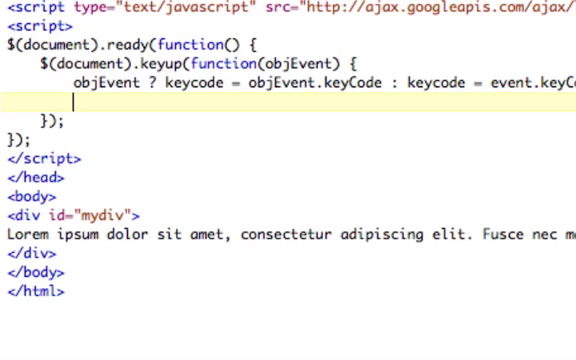
# - Parenthesize the ternary condition objEvent and add console.log(keycode); on the next line
pyautogui.click(78, 85)
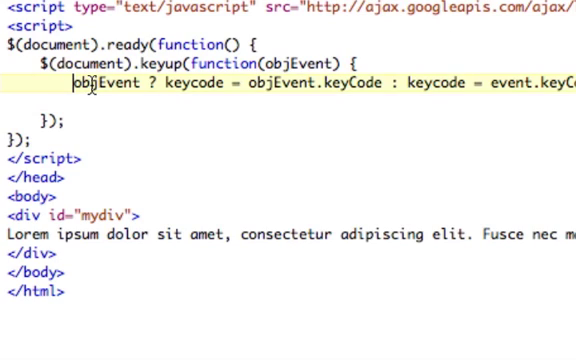
pyautogui.write('(')
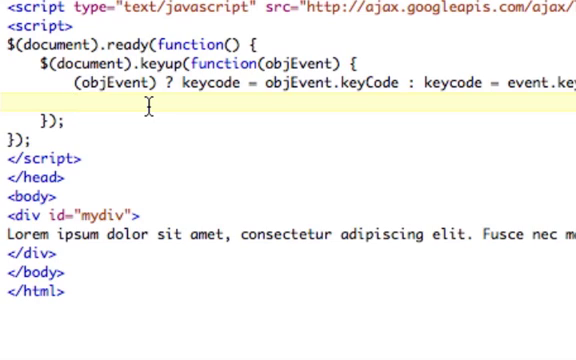
pyautogui.write('console.log')
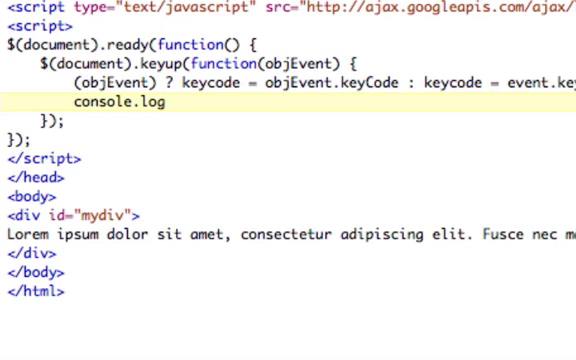
pyautogui.write('(keycode);')
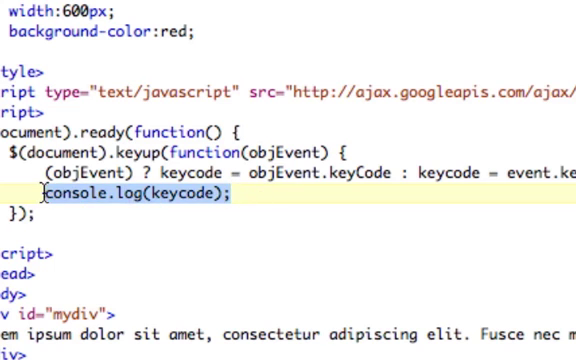
# - Add letter = String.fromCharCode(keycode); and begin a console.log(letter line beneath it
pyautogui.write('letter')
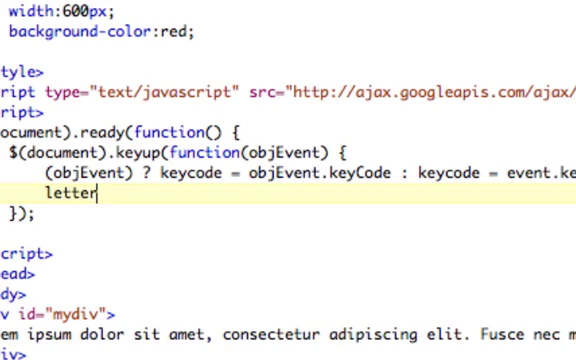
pyautogui.write('= String')
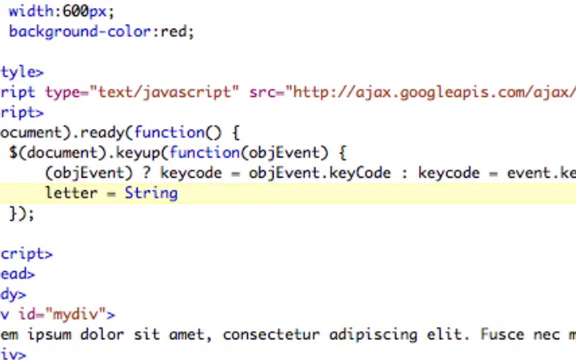
pyautogui.write('.')
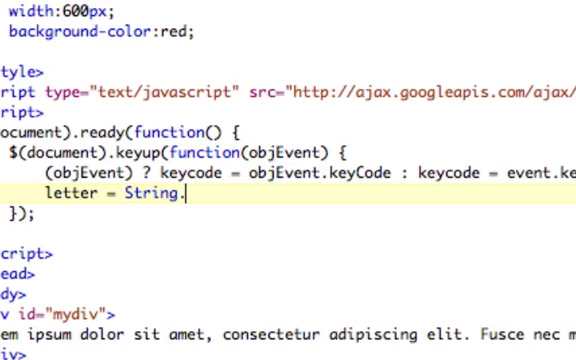
pyautogui.write('fromChar')
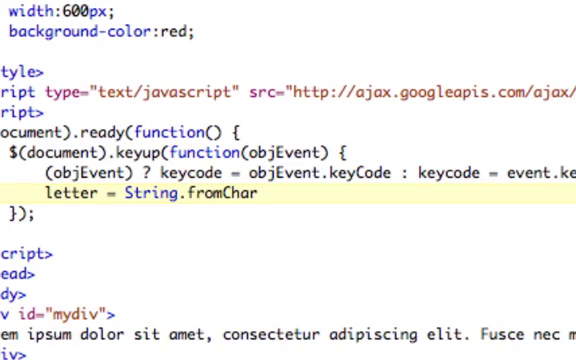
pyautogui.write('Code(key')
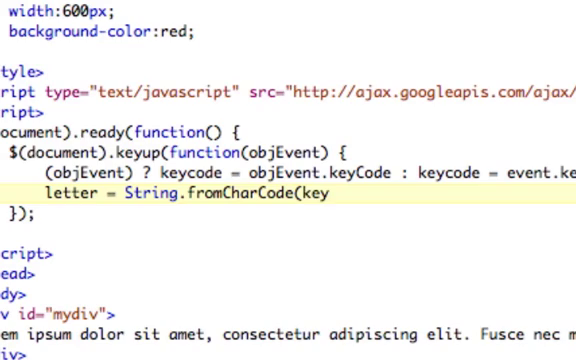
pyautogui.write('code')
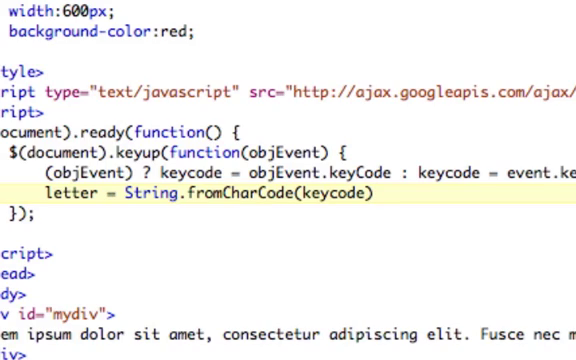
pyautogui.write(';')
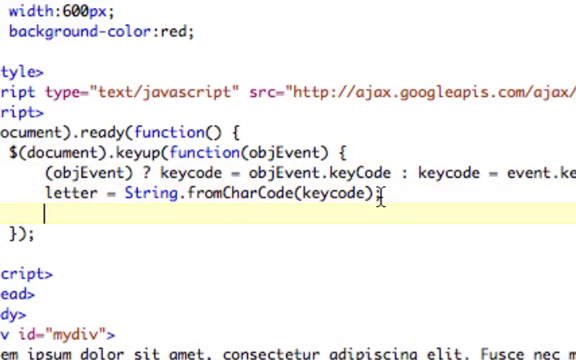
pyautogui.write('console.log(letter')
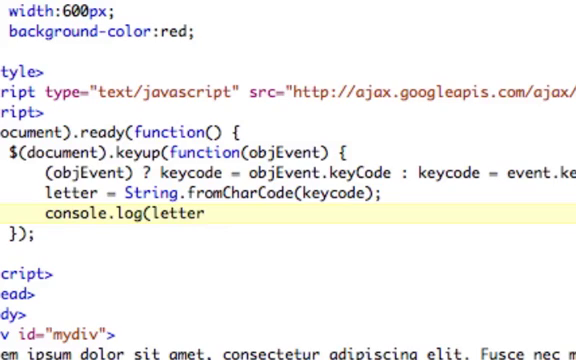
# - Save index.html and reload the page in Firefox to run the new code
pyautogui.press('cmd+s')
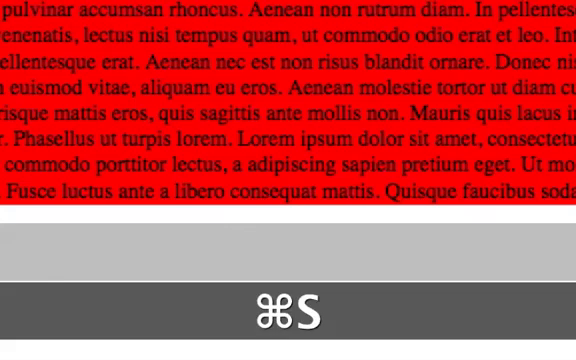
pyautogui.press('cmd+r')
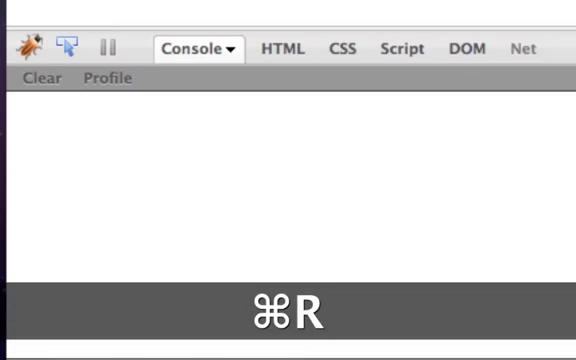
pyautogui.press('cmd+r')
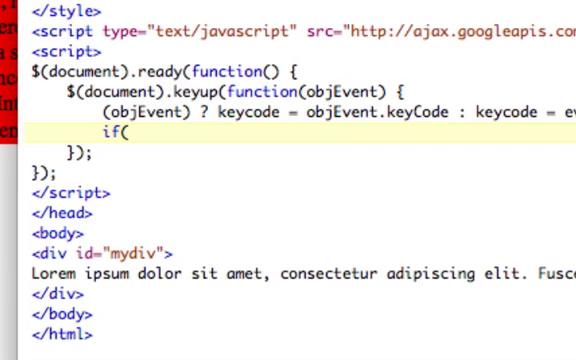
# - Add if(keycode == 27) { $("#mydiv").slideToggle(); } so Escape toggles the div
pyautogui.write('keycode =')
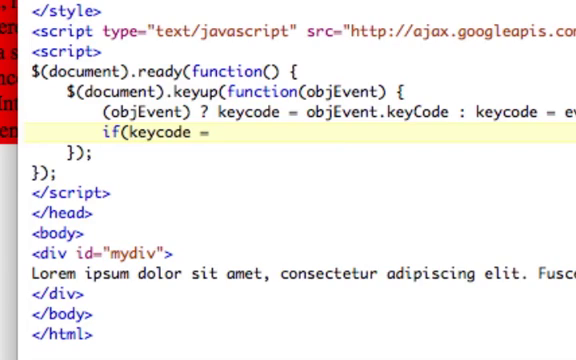
pyautogui.write('== 27) {')
pyautogui.write('4(')
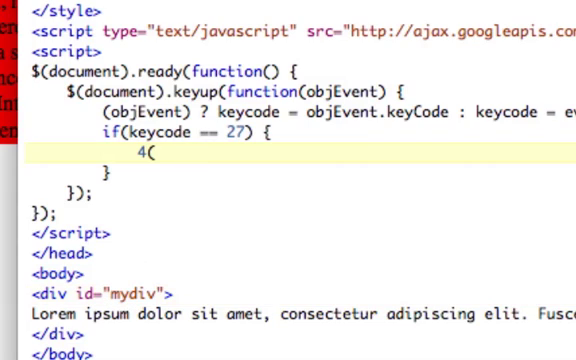
pyautogui.write('$(')
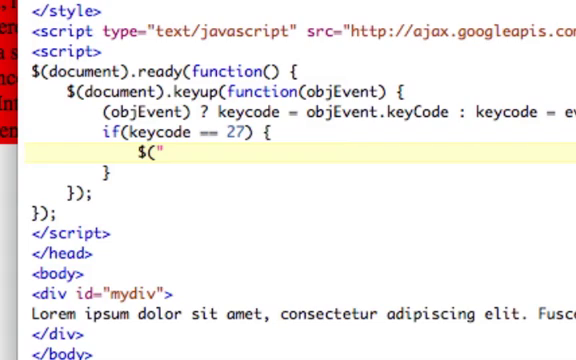
pyautogui.write('#mydiv").s')
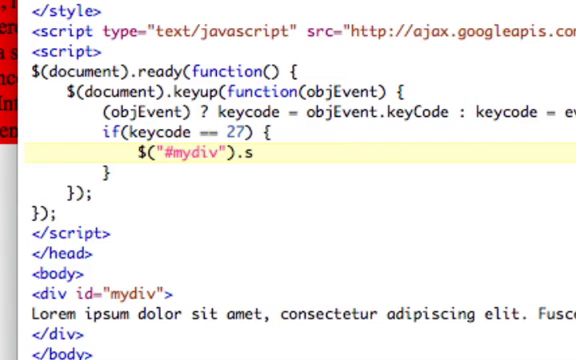
pyautogui.write('lideTogg')
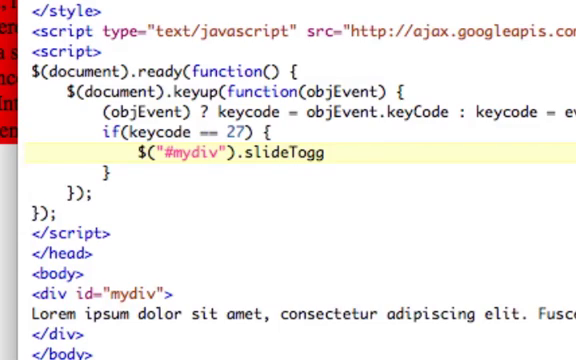
pyautogui.write('le();')
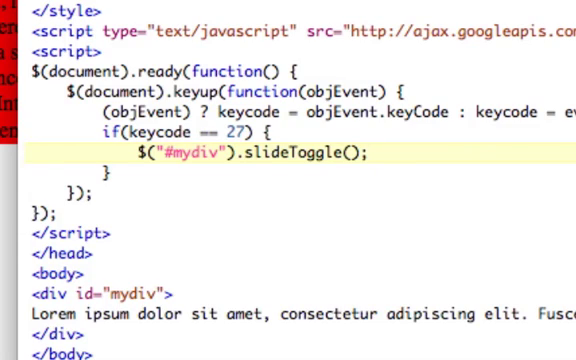
# - Reload the keypress page in Firefox to run the Escape slideToggle code on #mydiv
pyautogui.press('cmd+r')
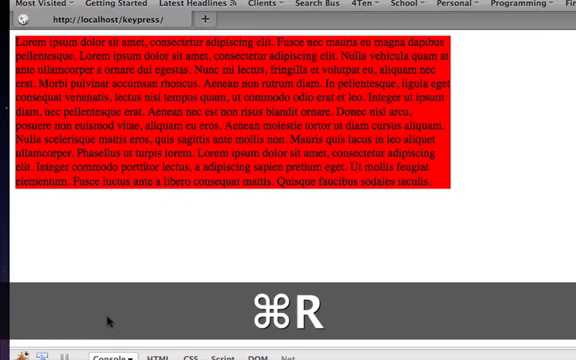
pyautogui.press('cmd+r')
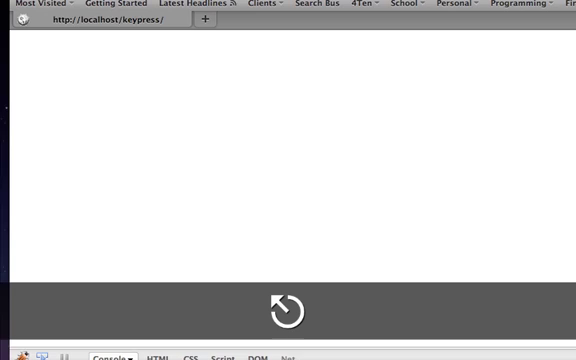